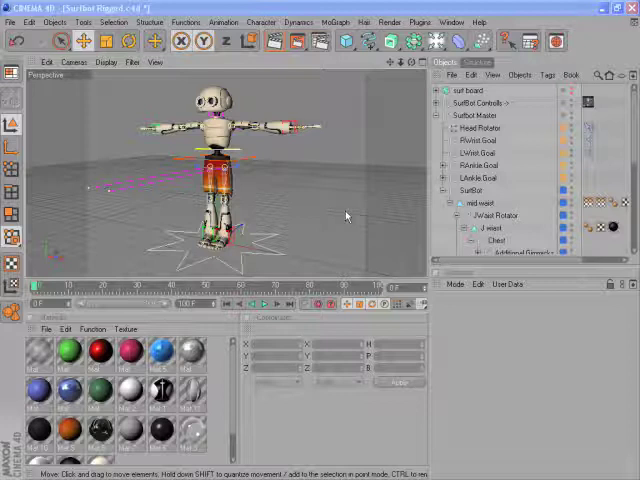
mouse_move(266, 170)
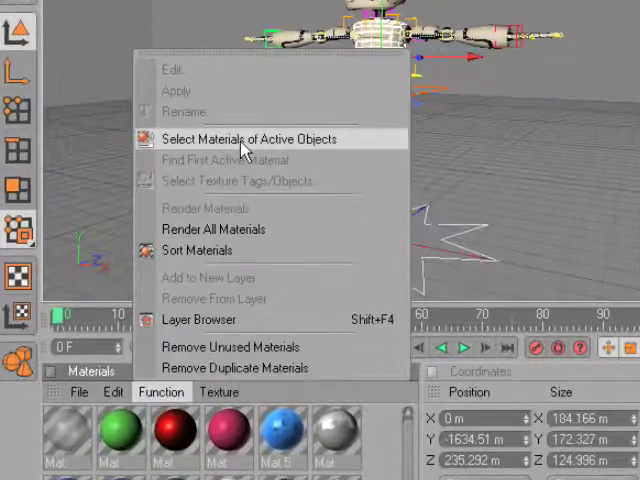
Select all materials used by the active SurfBot objects via Function > Select Materials of Active Objects
click(260, 138)
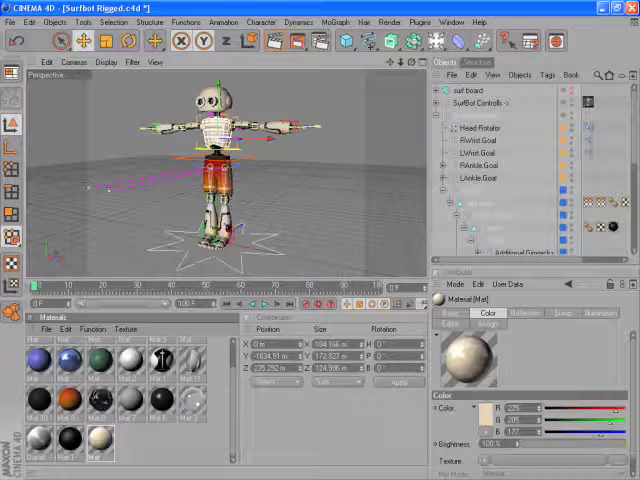
mouse_move(232, 424)
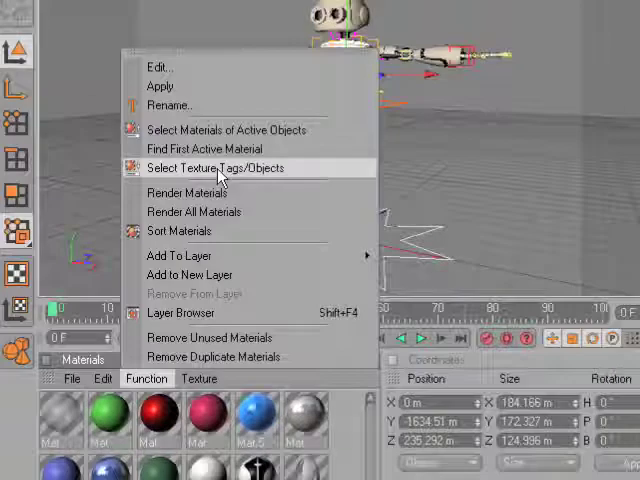
Select the 62 texture tags using the chosen materials via Function > Select Texture Tags/Objects
click(214, 167)
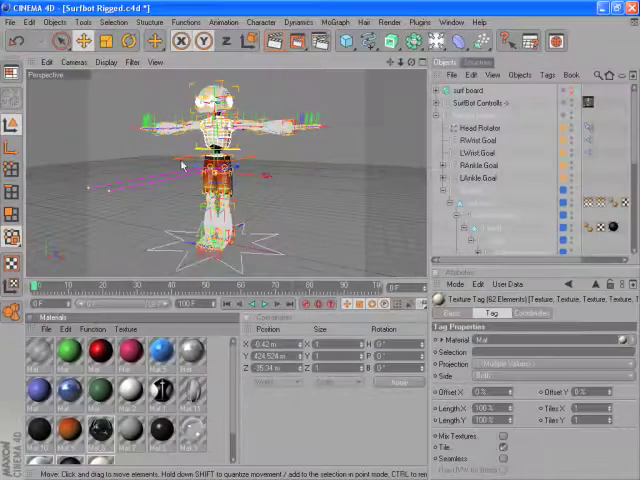